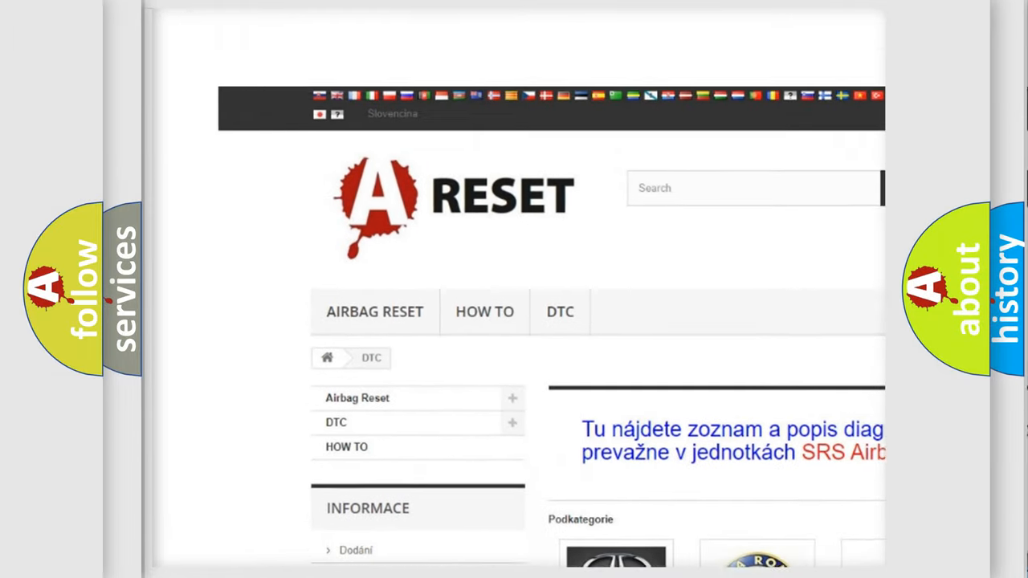
{"action": "scroll", "scroll_direction": "down", "scroll_amount": 3}
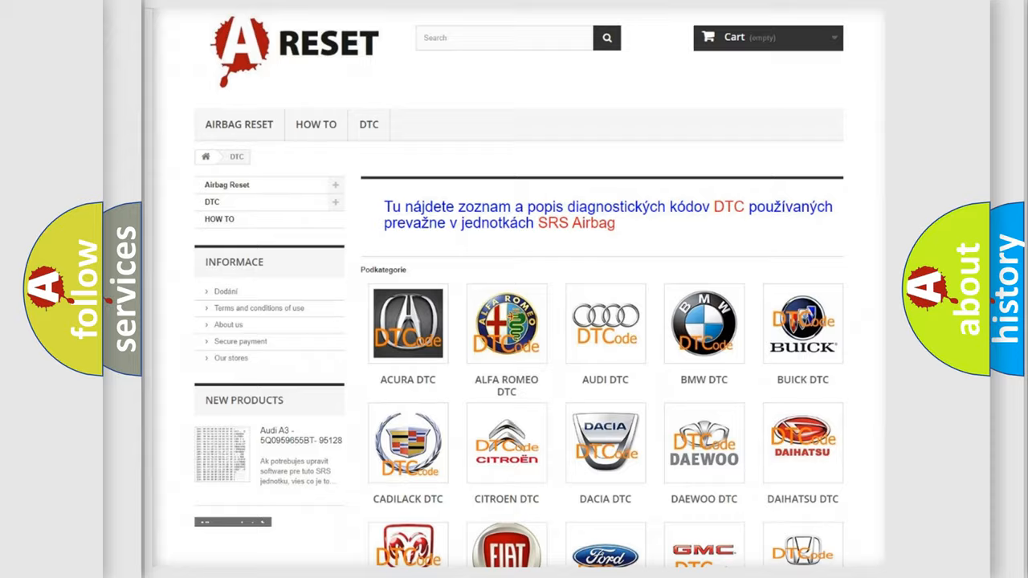
{"action": "scroll", "scroll_direction": "down", "scroll_amount": 3}
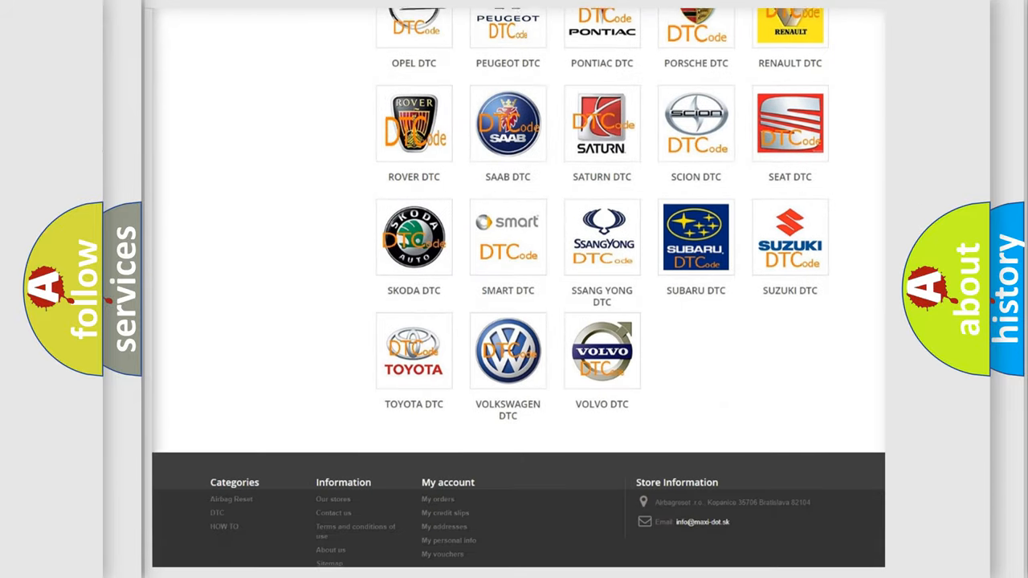
{"action": "scroll", "scroll_direction": "down", "scroll_amount": 3}
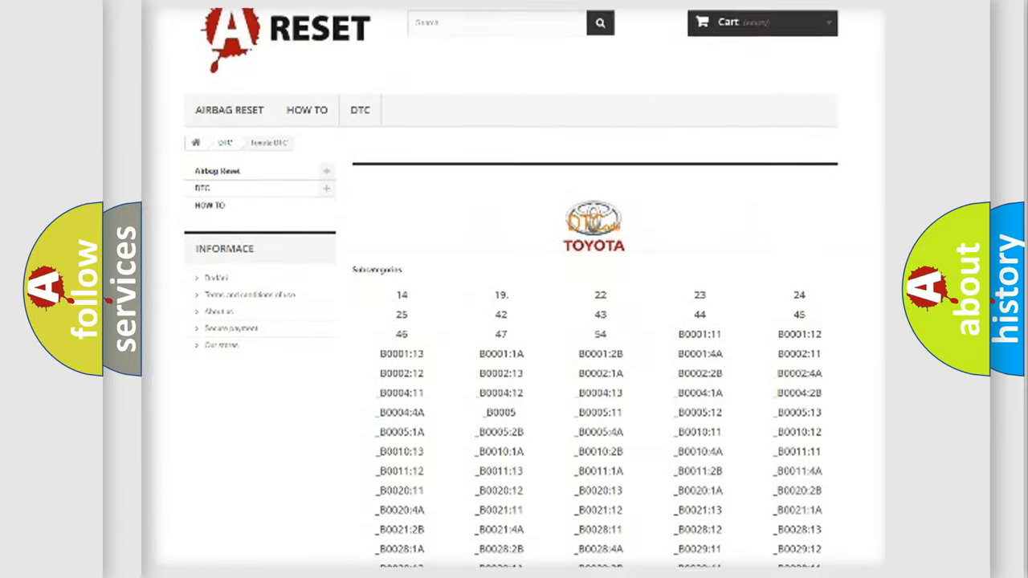
{"action": "scroll", "scroll_direction": "down", "scroll_amount": 3}
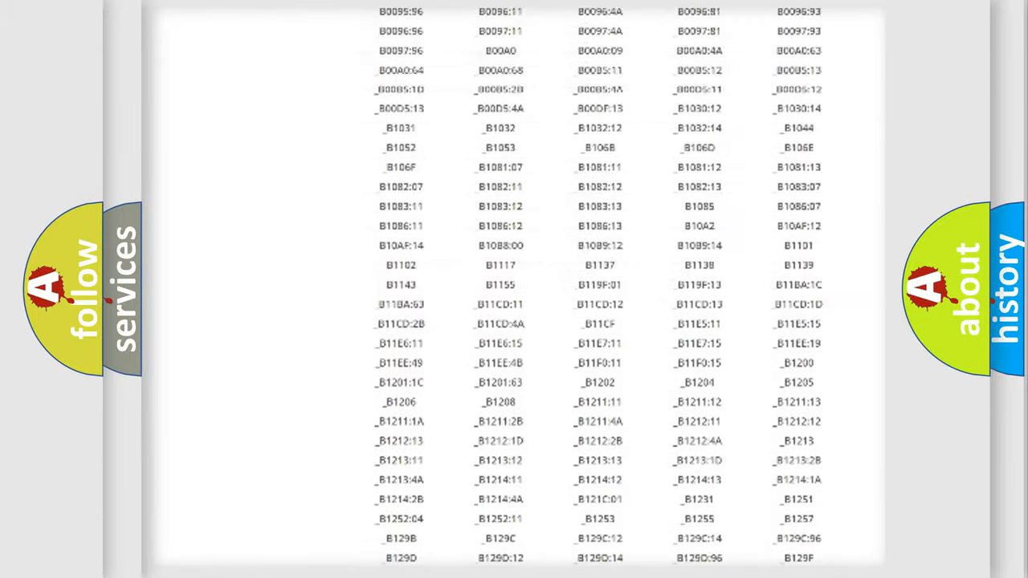
{"action": "scroll", "scroll_direction": "up", "scroll_amount": 3}
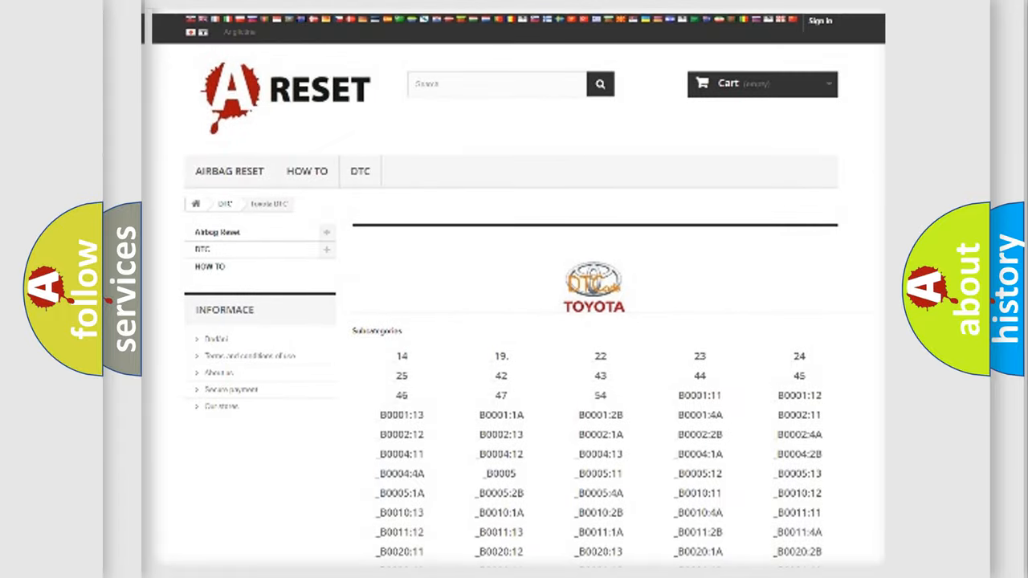